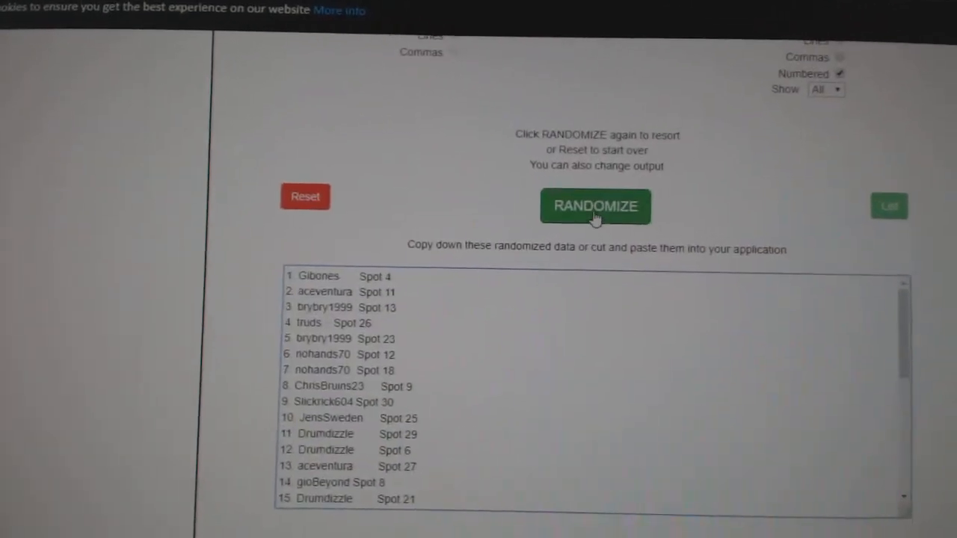
Reshuffle the participant spot list, then randomize the NHL team list and copy the result.
{"action": "left_click", "coordinate": [595, 206]}
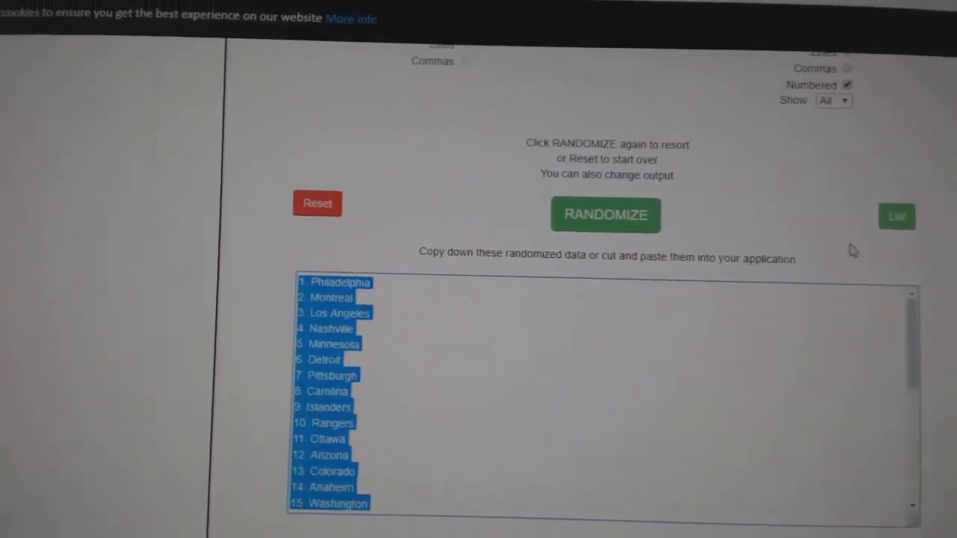
{"action": "left_click", "coordinate": [605, 216]}
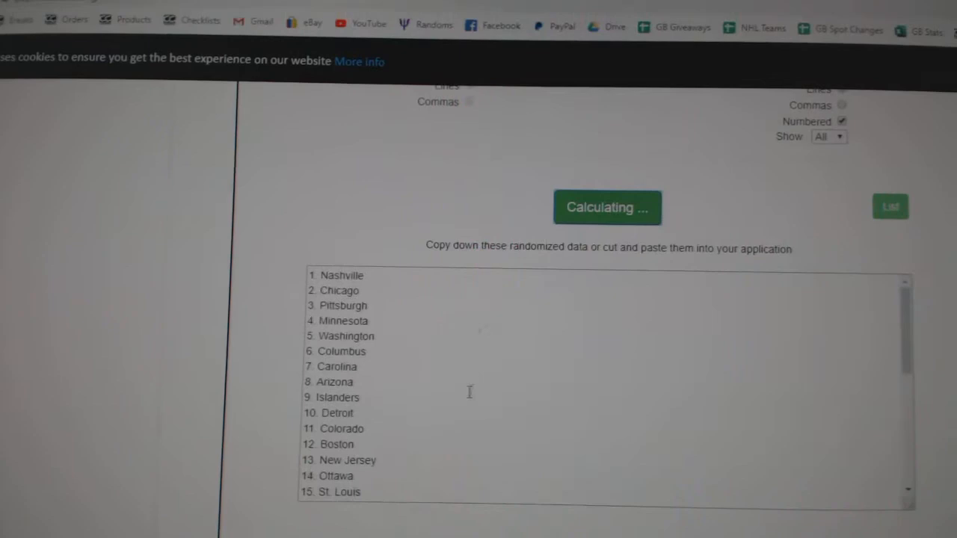
{"action": "right_click", "coordinate": [388, 377]}
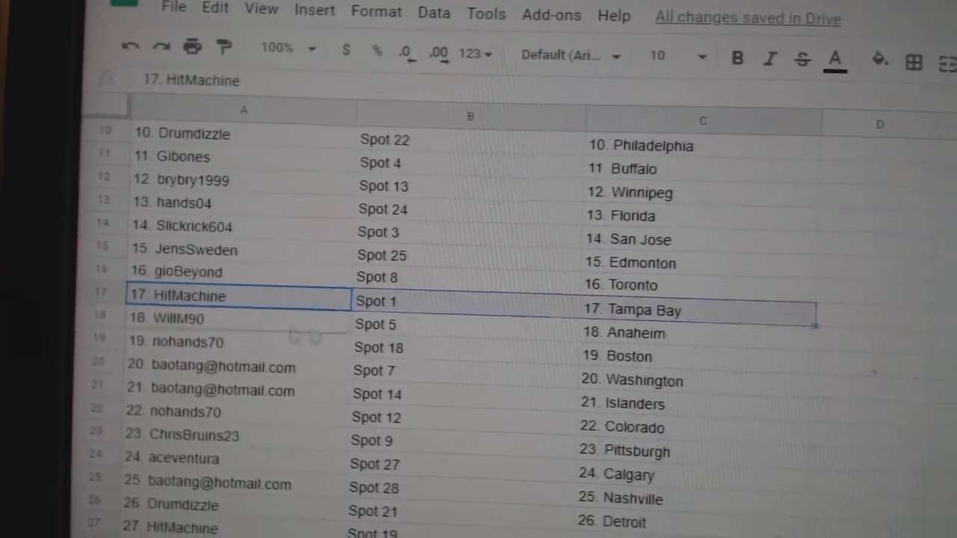
Check rows 17–30 in the sheet so each participant spot pairs with an NHL team.
{"action": "left_click", "coordinate": [240, 363]}
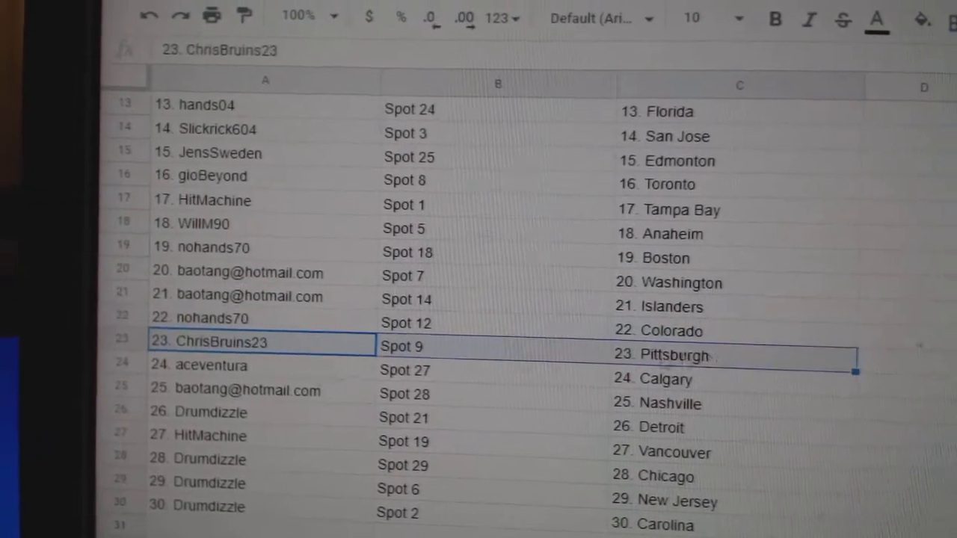
{"action": "scroll", "scroll_direction": "down", "scroll_amount": 3}
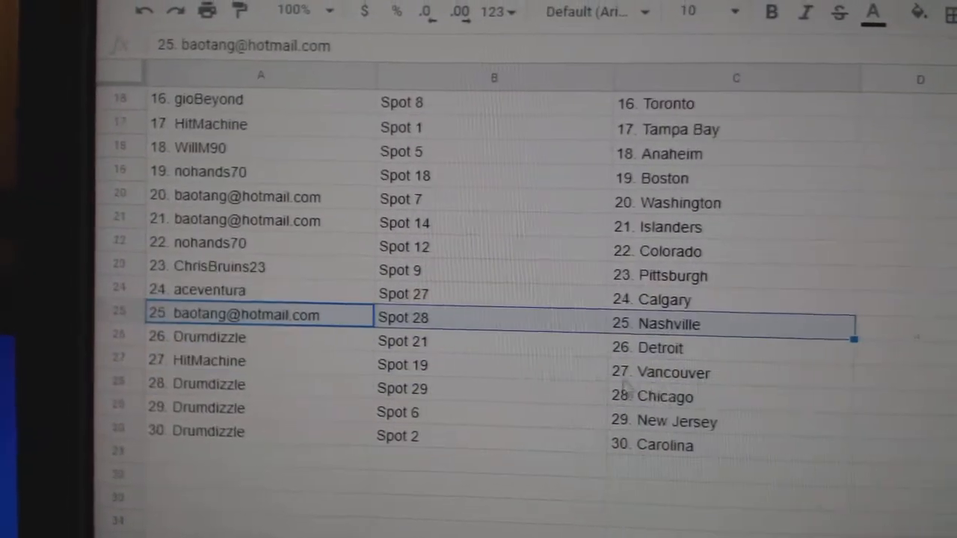